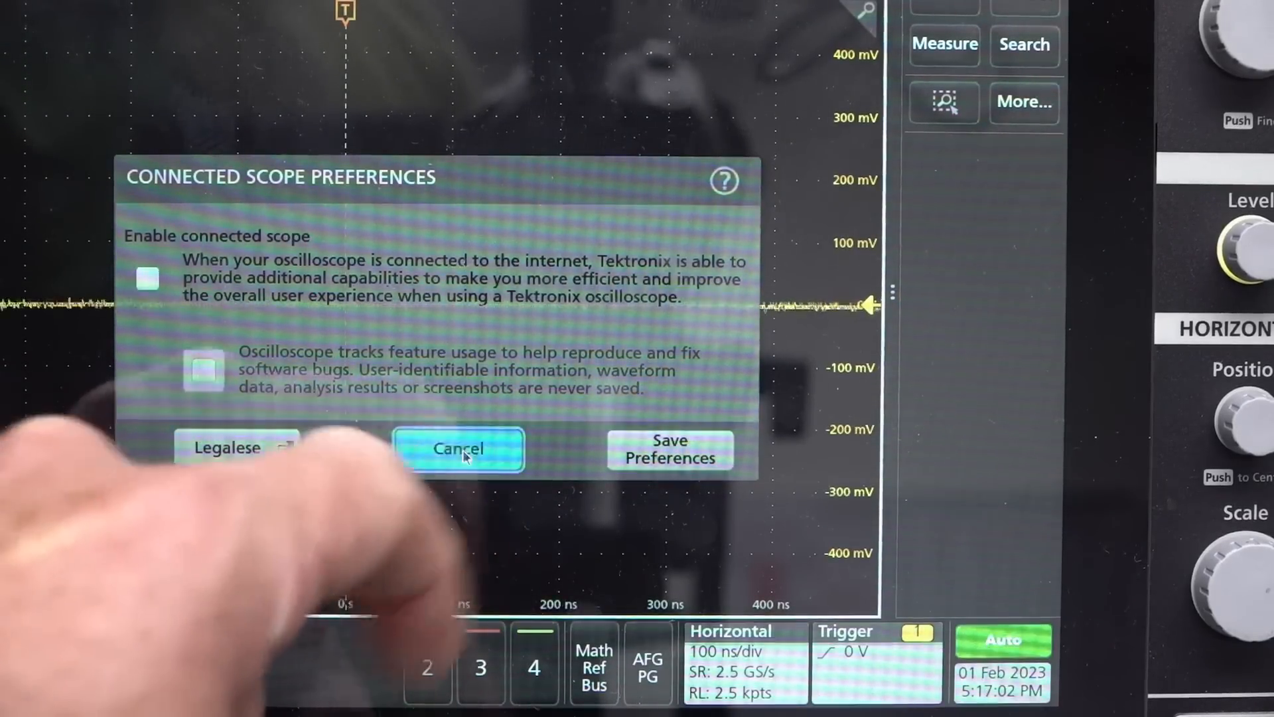
Step: Decline the Connected Scope Preferences, returning to the channel 1 waveform view
click(458, 449)
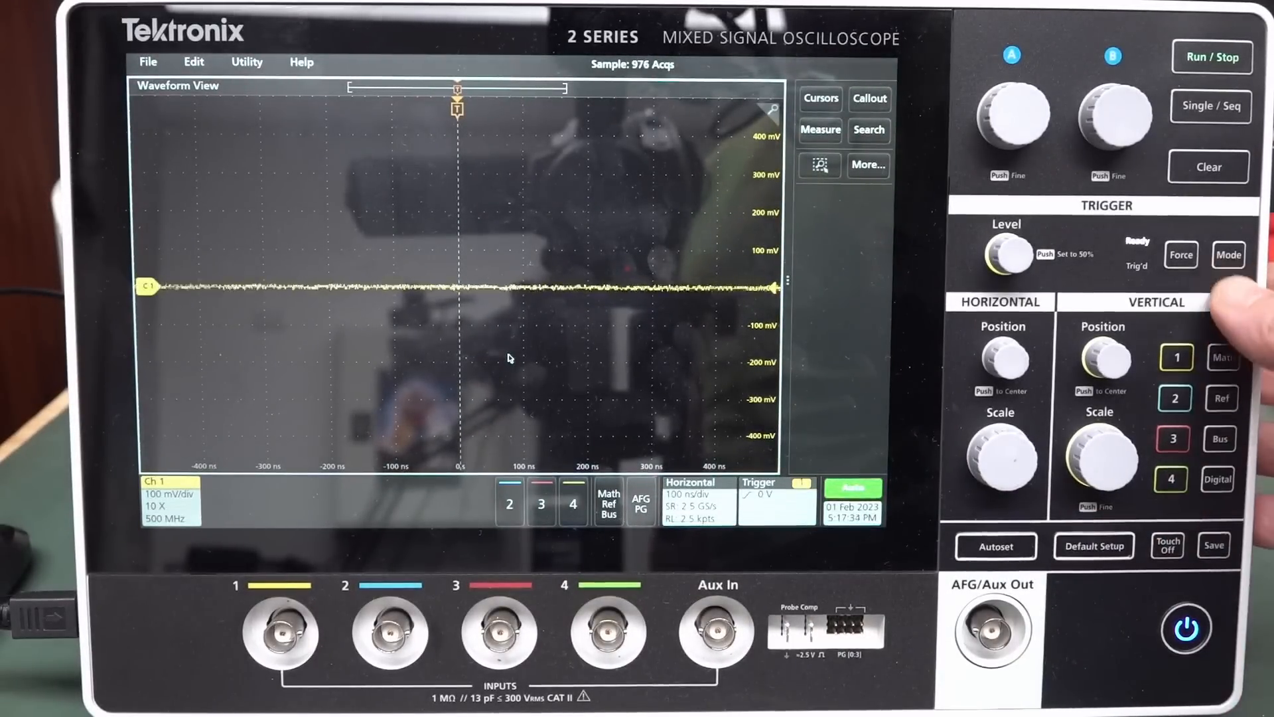
Step: Recall the RS-232 serial bus demo from Utility > Demo so Bus 1 decodes Tektronix messages
click(247, 63)
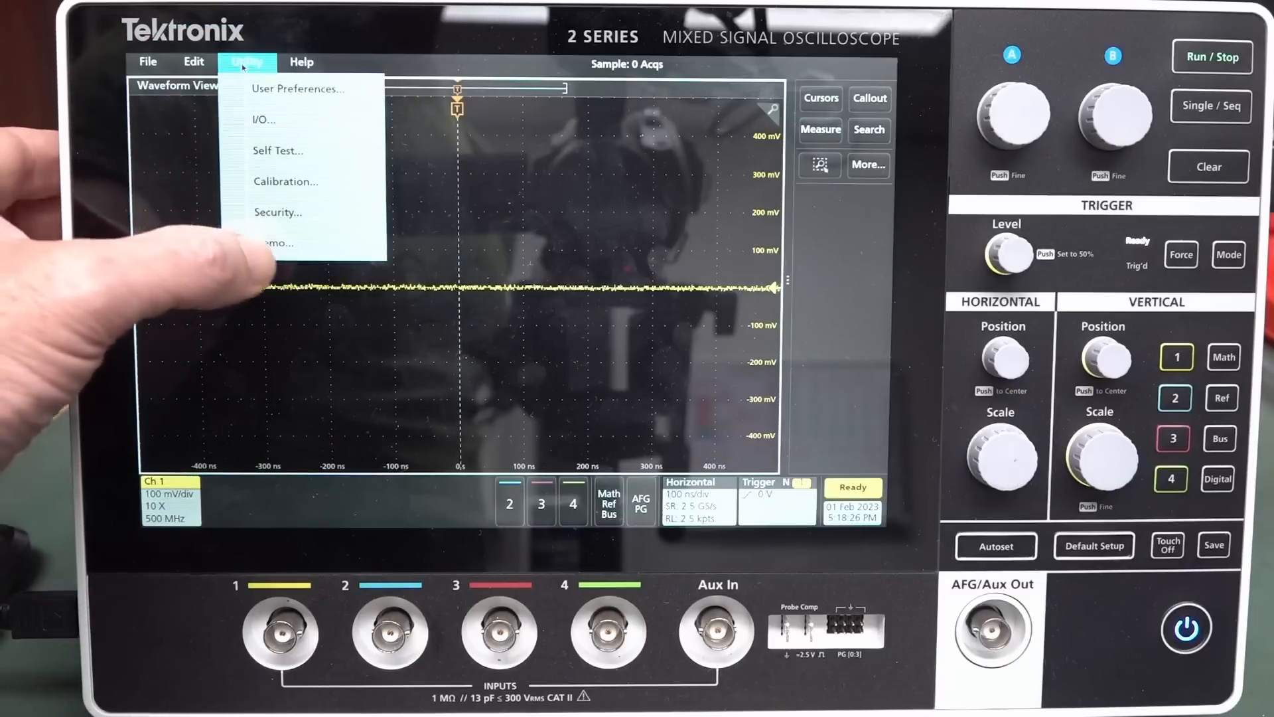
click(276, 241)
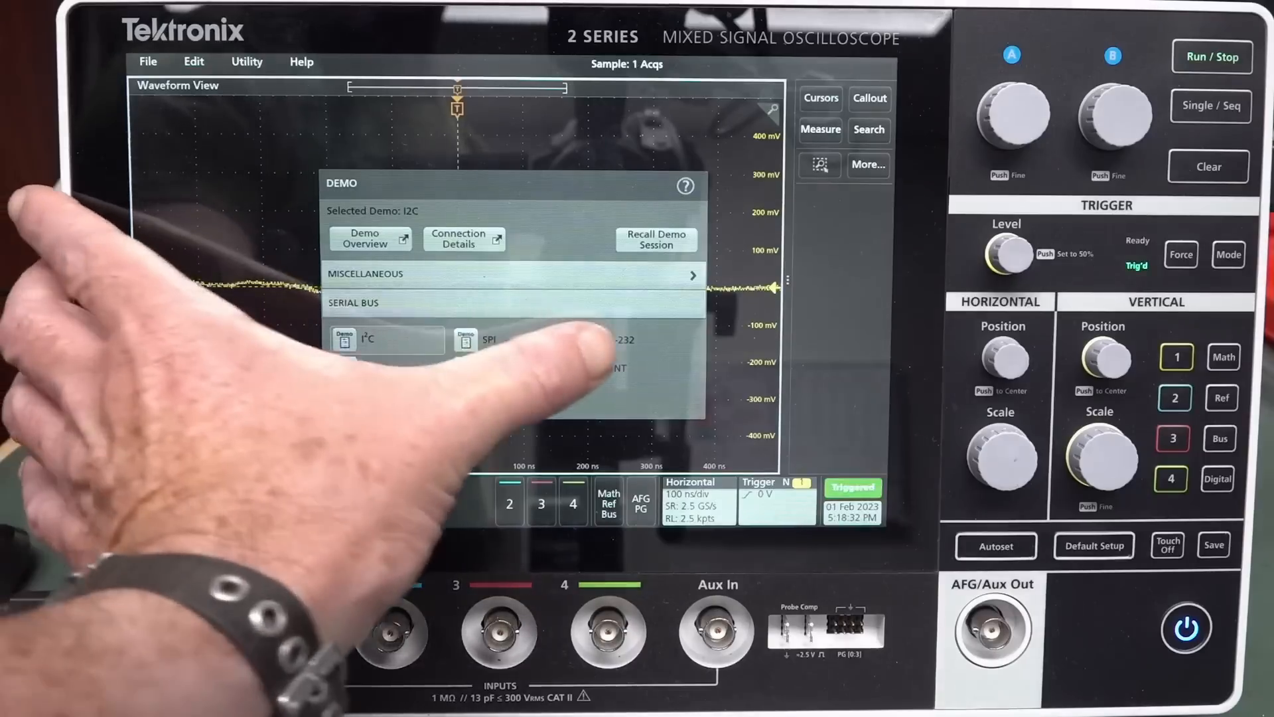
click(625, 338)
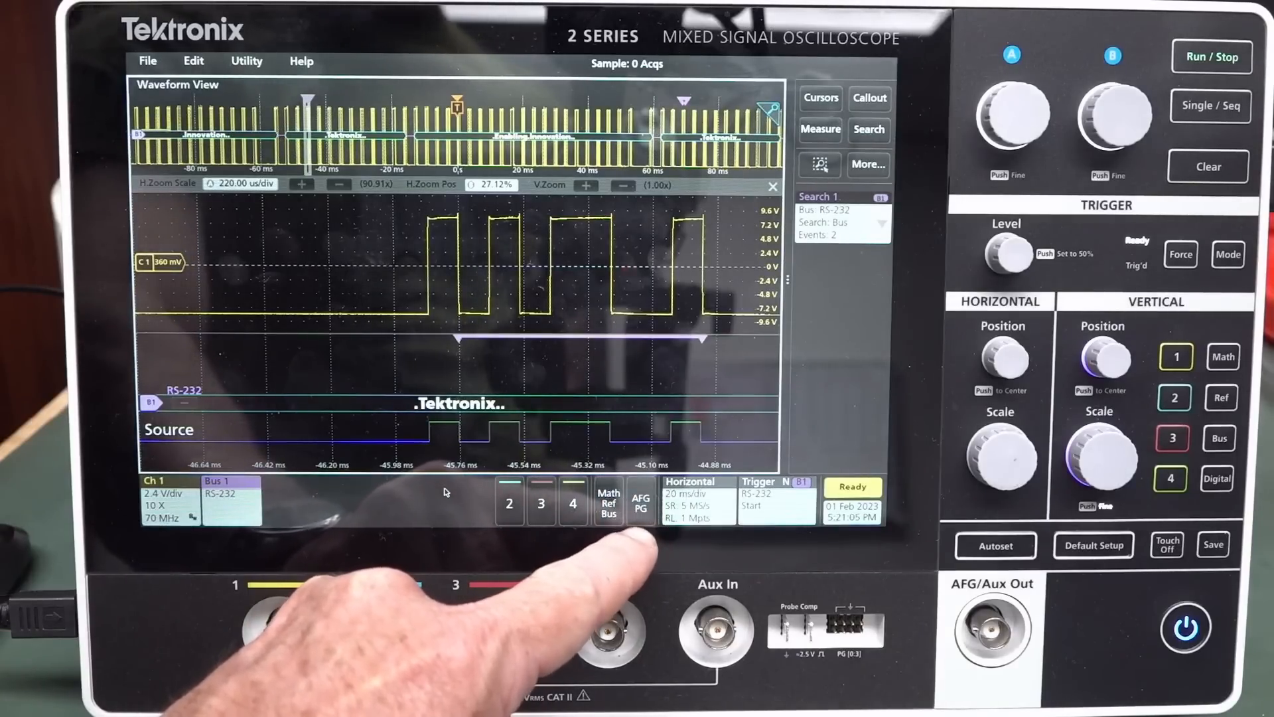
Step: Bring up the Pattern Generator menu from the AFG/PG badge, output off at 5 V, 25 Mb/s
click(640, 502)
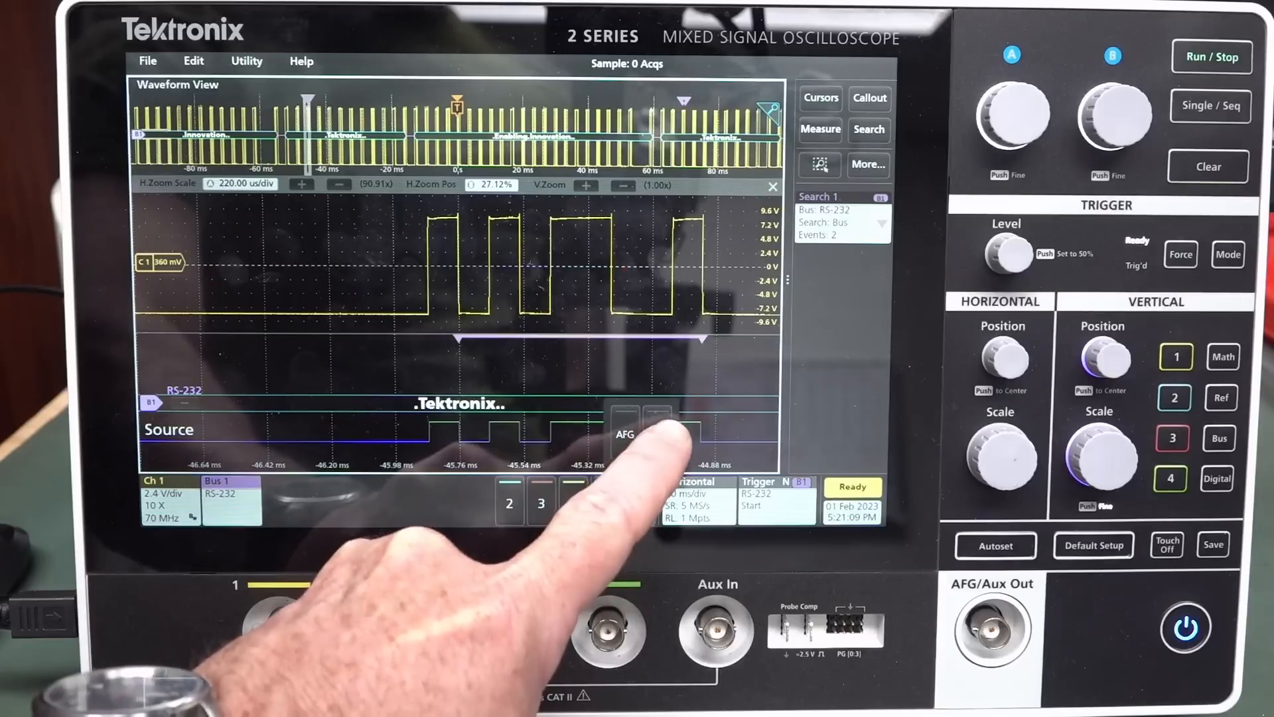
click(657, 432)
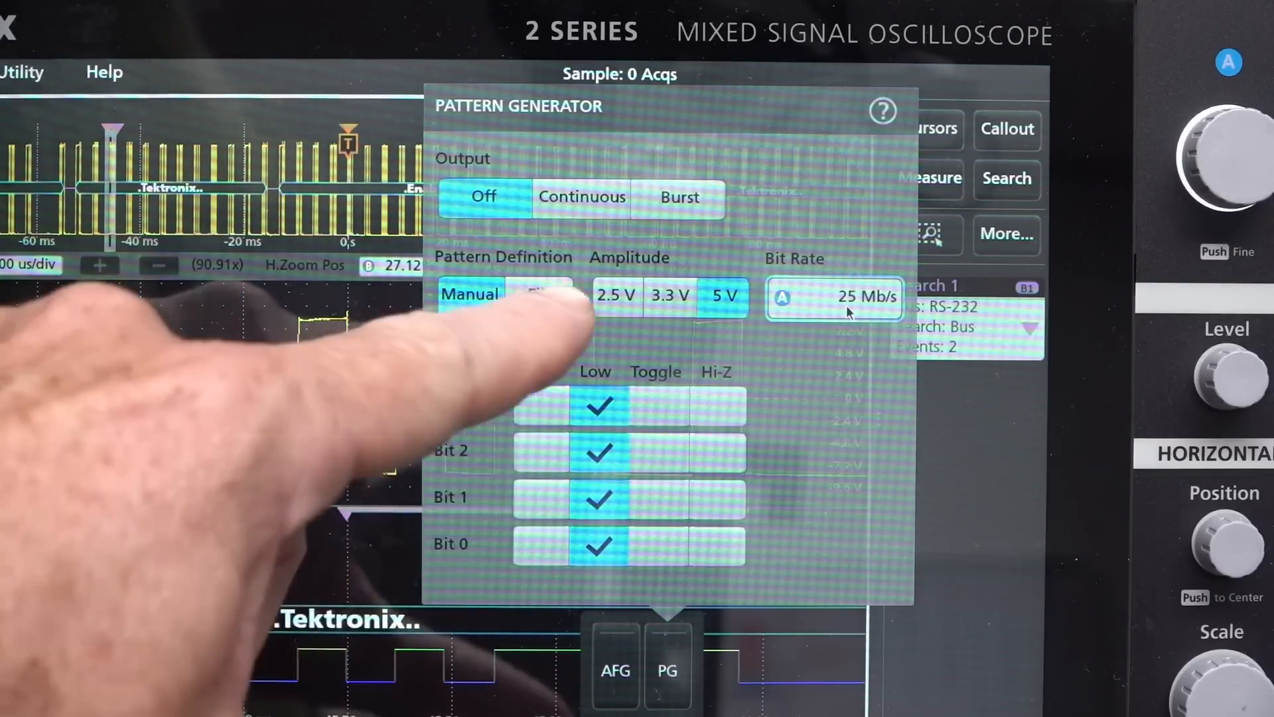
Step: Define the pattern from file DPG_RS232_EEVBLOG.csv on the E: drive and load it
click(538, 299)
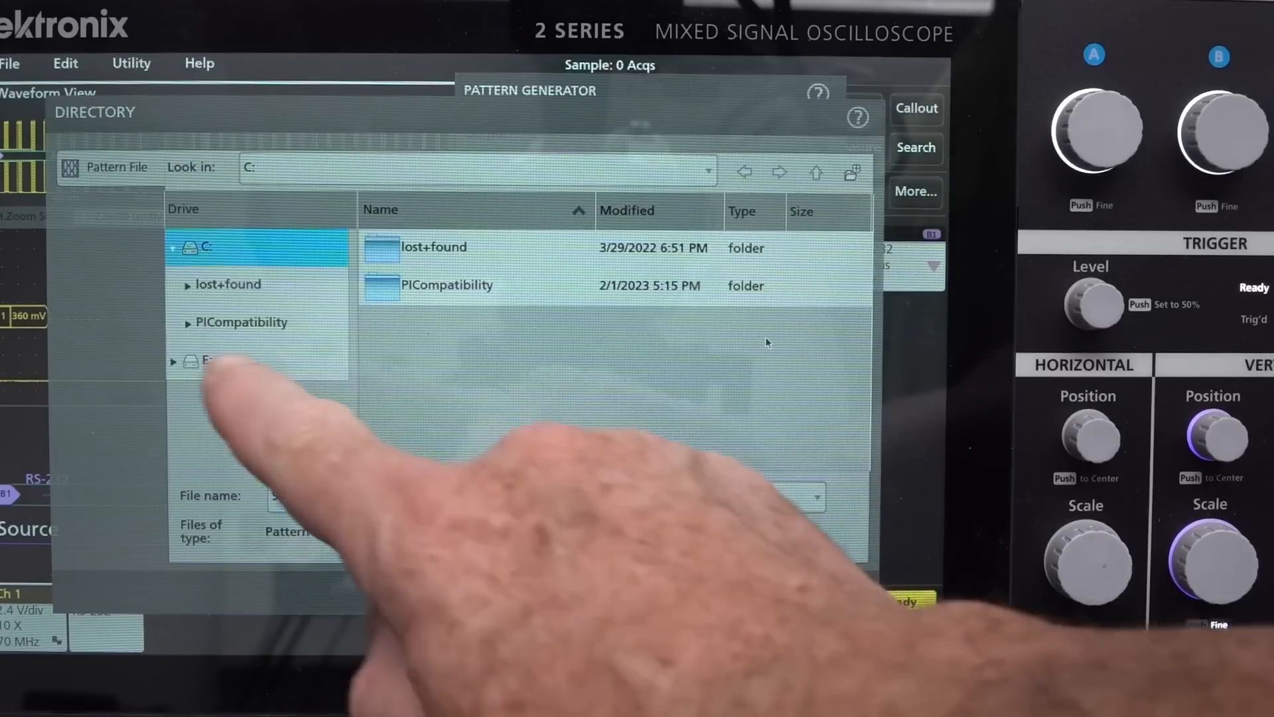
click(207, 360)
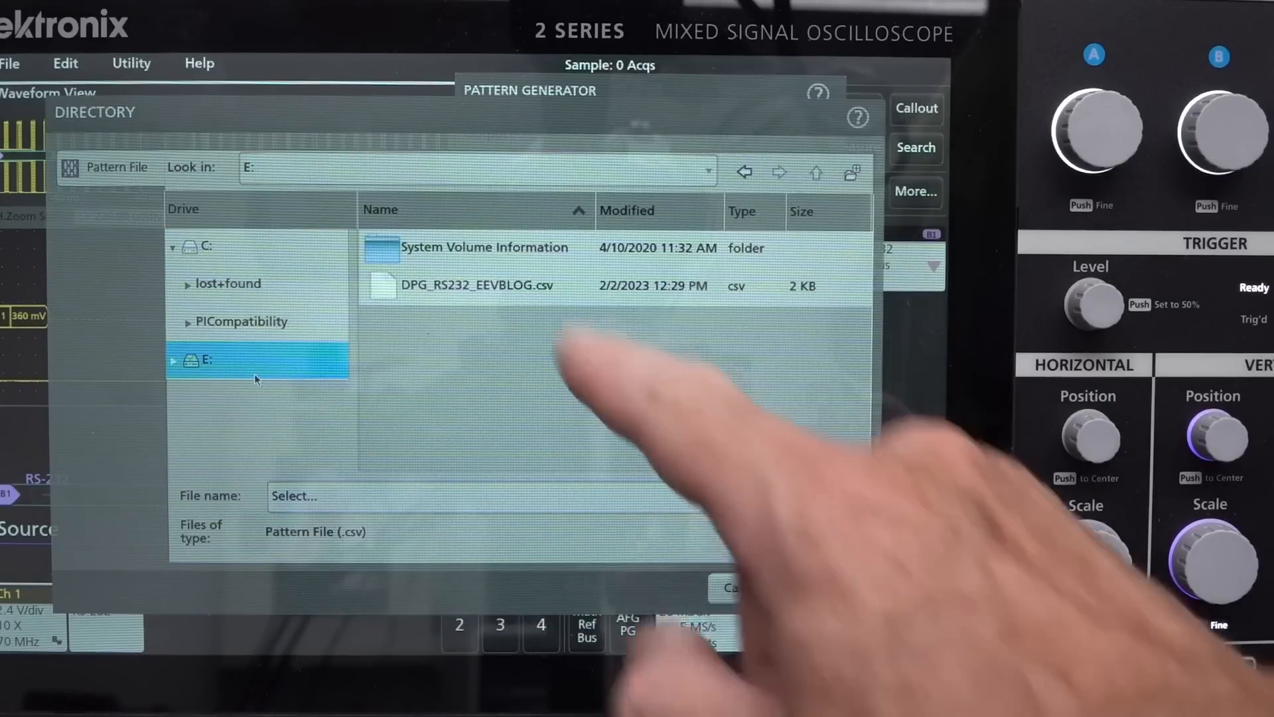
click(477, 286)
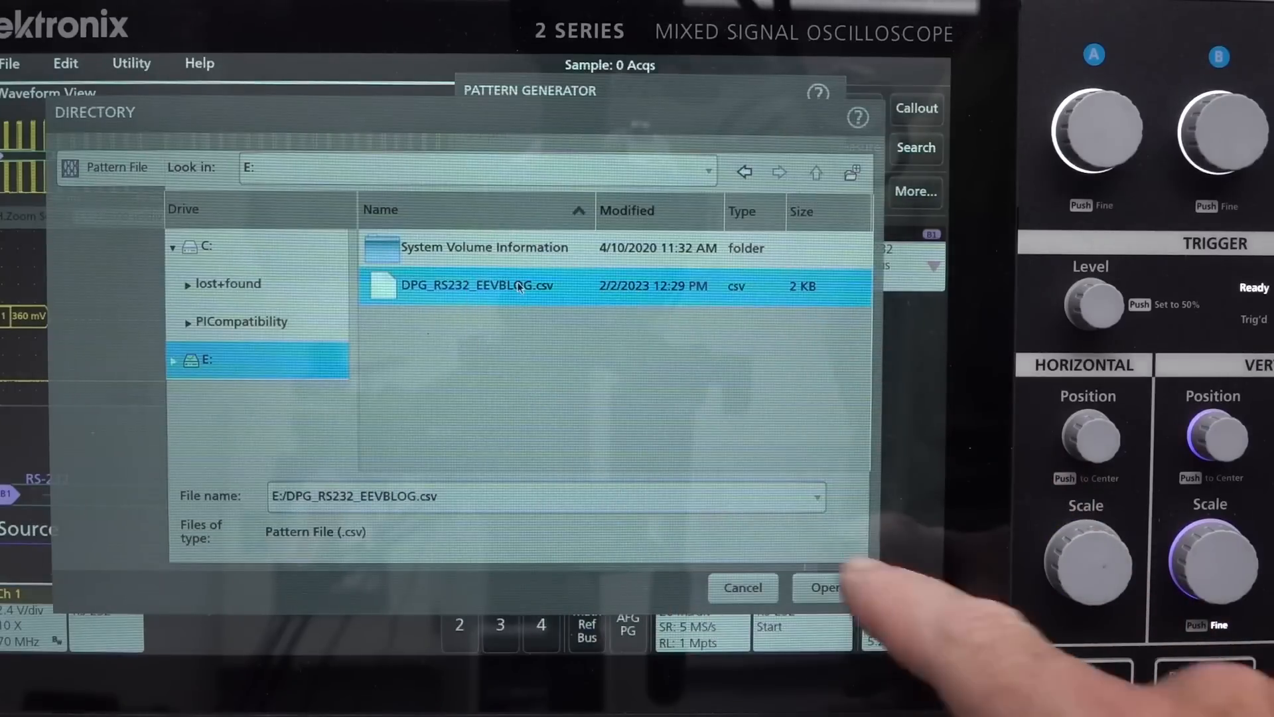
click(824, 588)
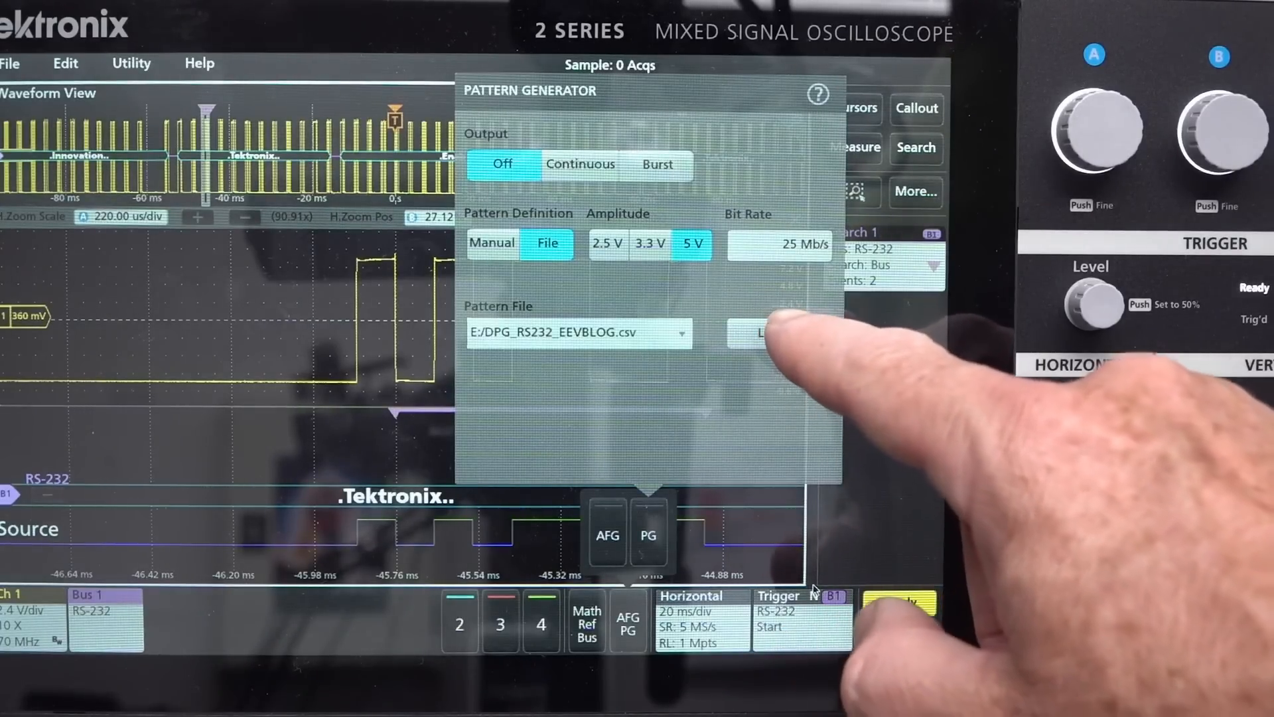
click(764, 333)
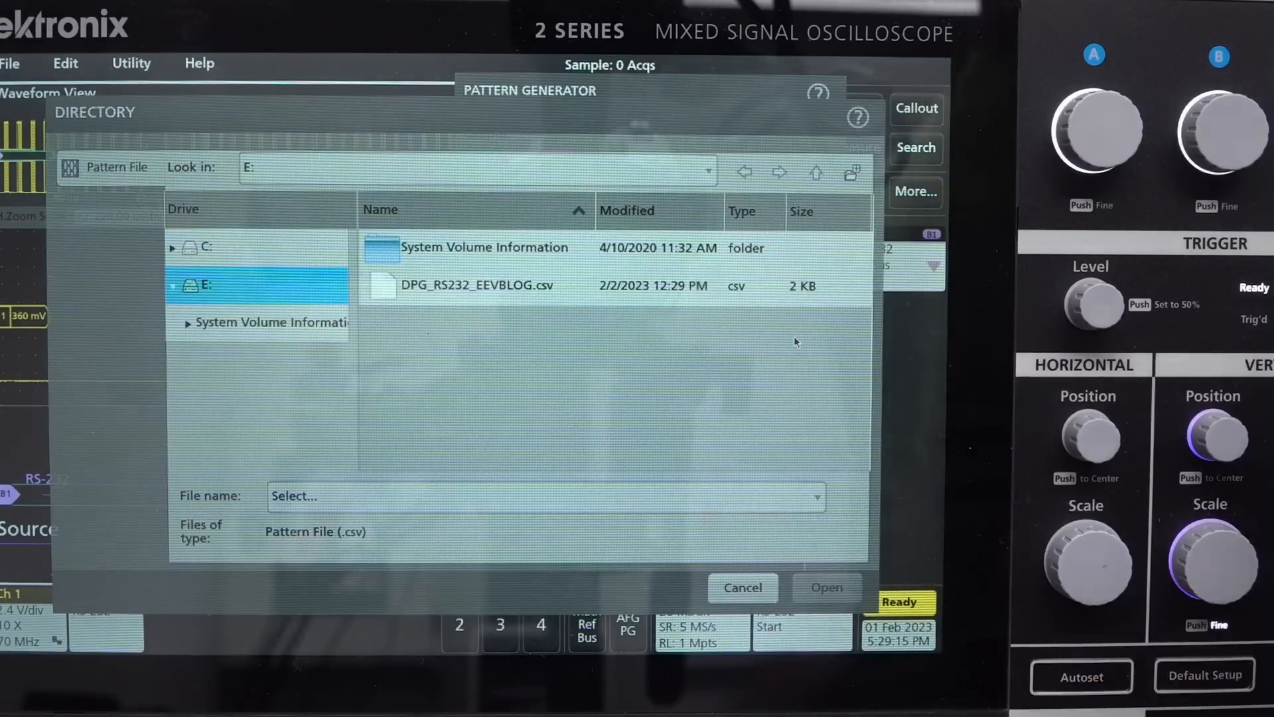
click(827, 587)
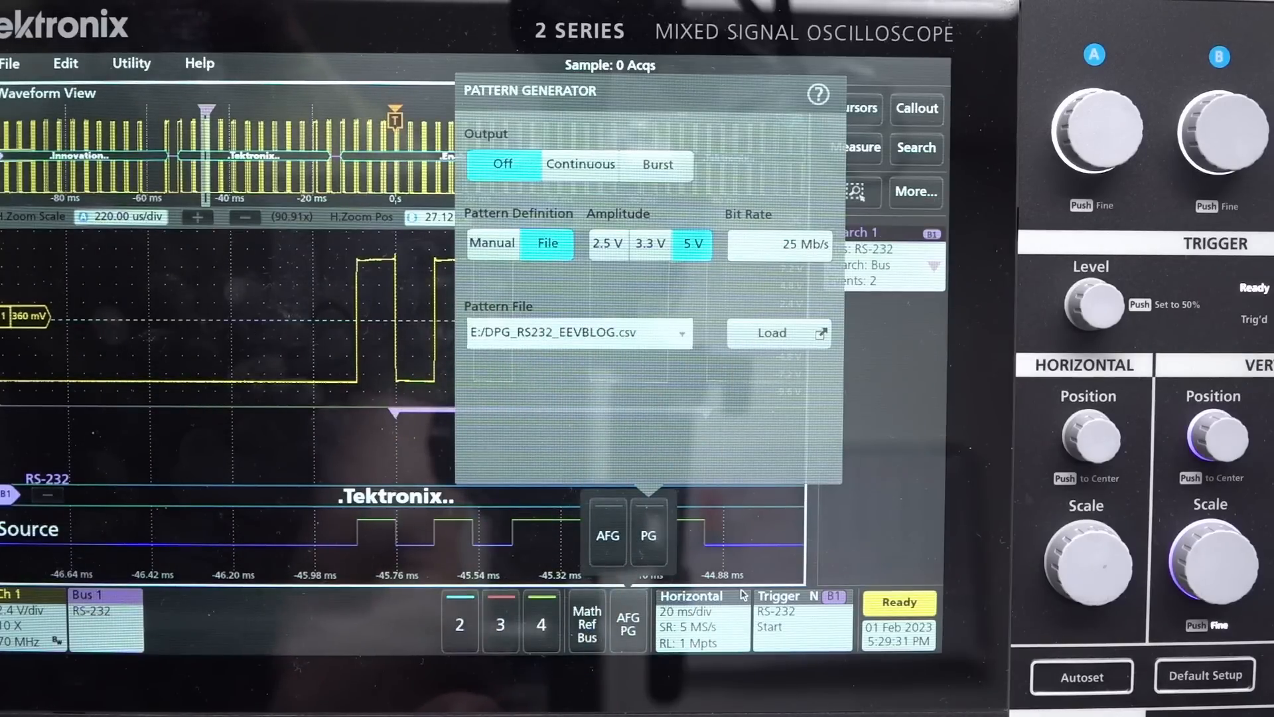
click(580, 164)
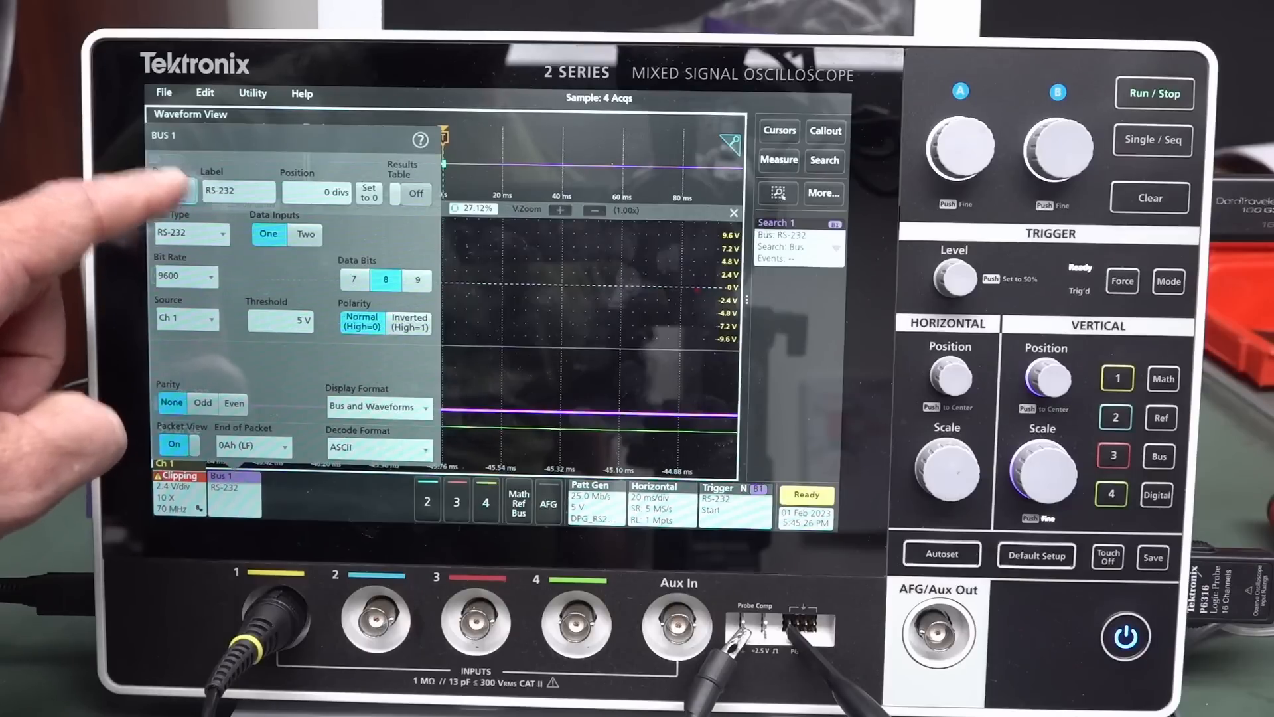
Step: Review Bus 1's RS-232 9600-baud ASCII decode on Ch 1 and move to the trigger settings
click(176, 190)
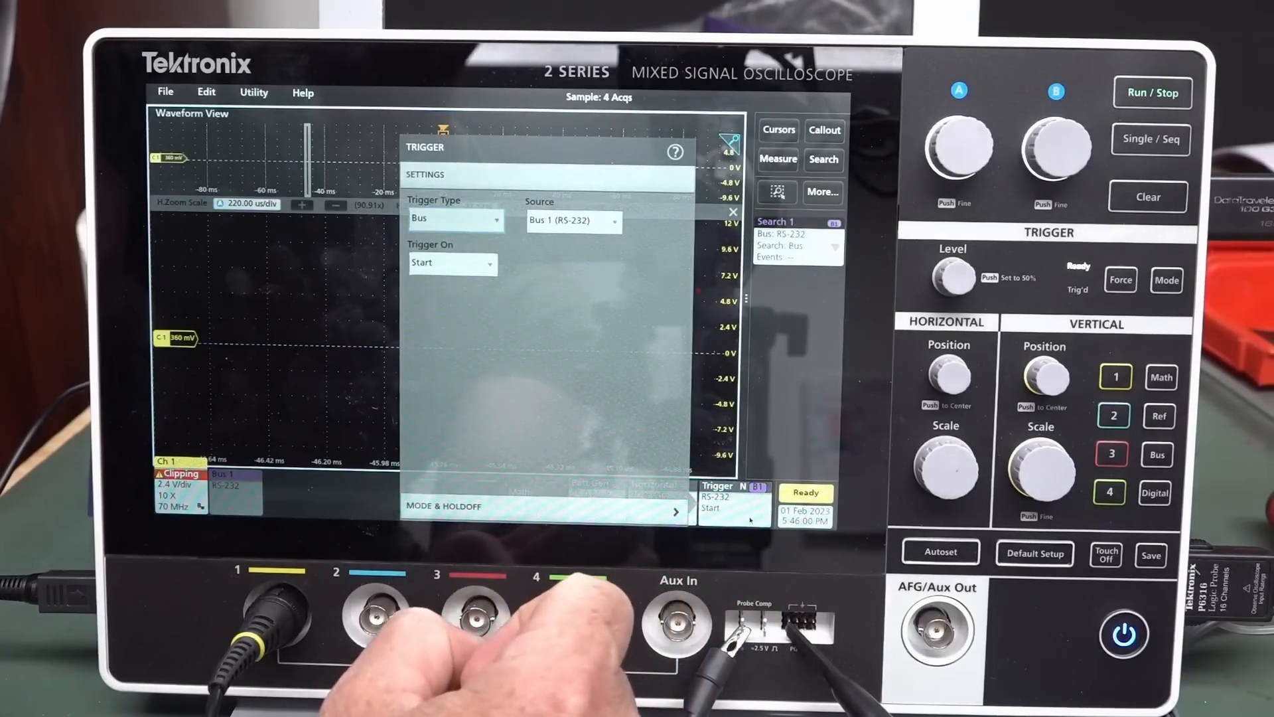
Step: Try Edge triggering, return to Bus trigger on Bus 1 (RS-232) start bit
click(455, 219)
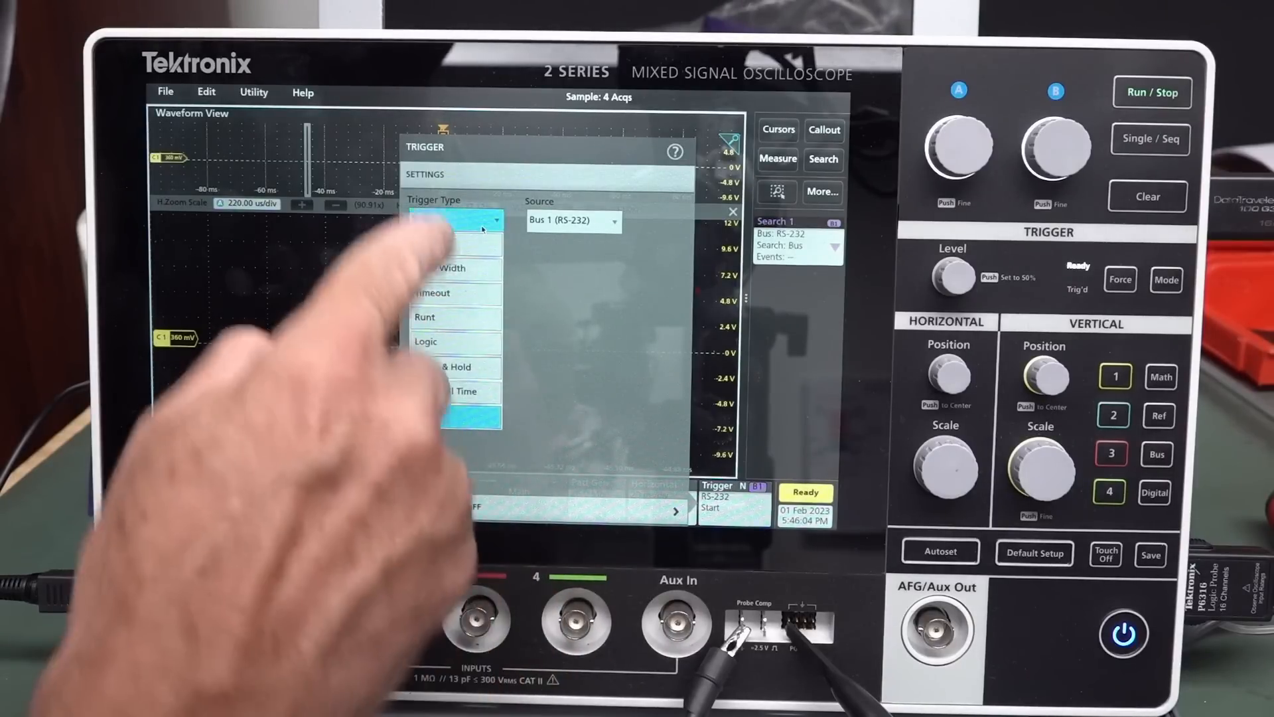
click(455, 219)
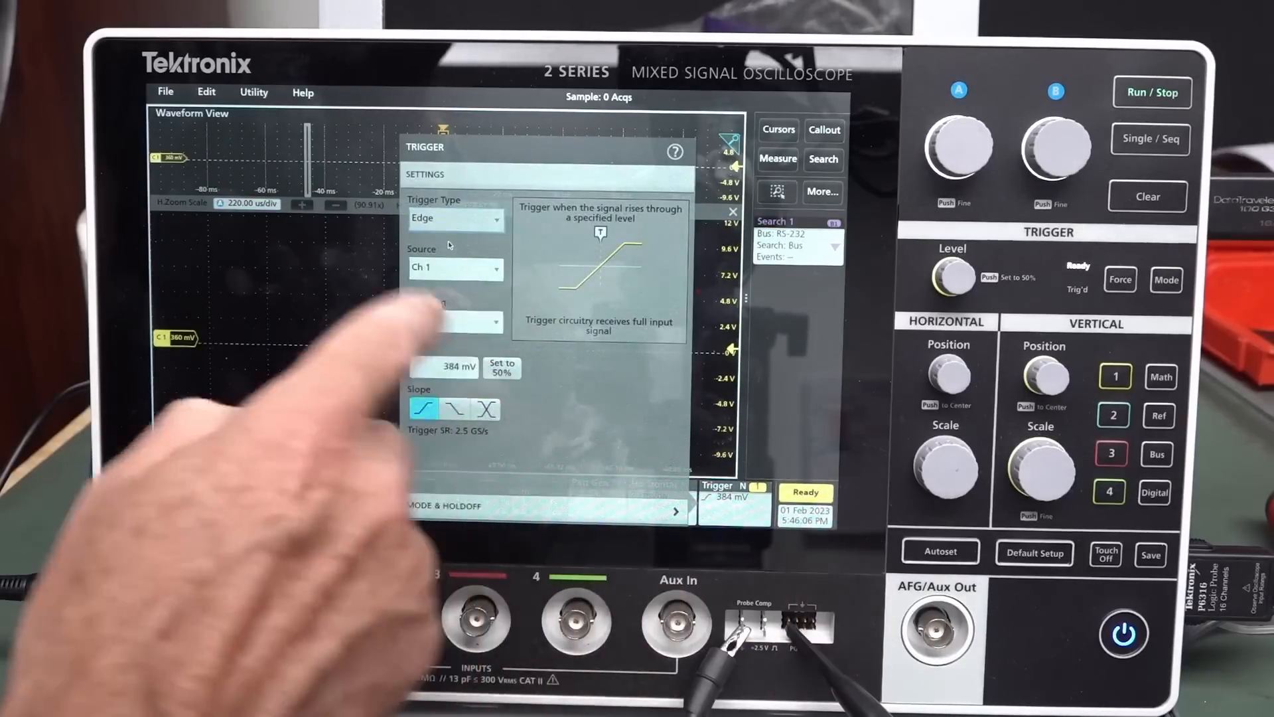
click(455, 218)
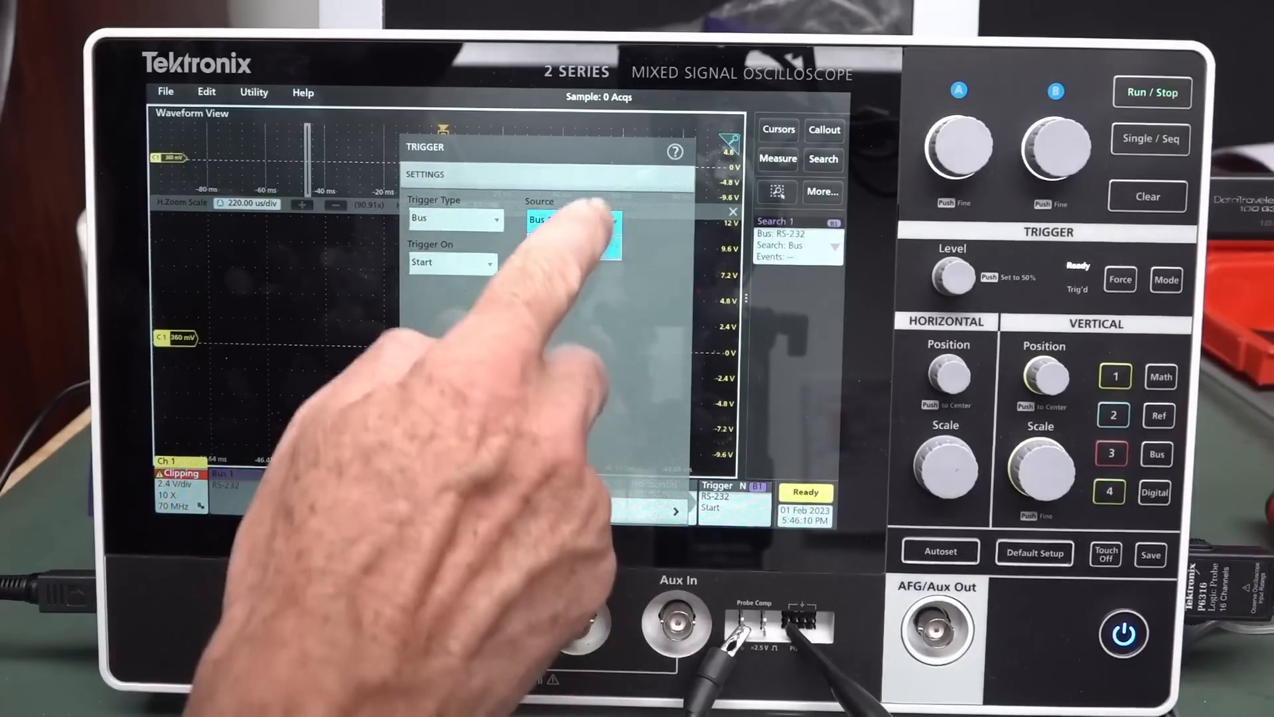
click(452, 261)
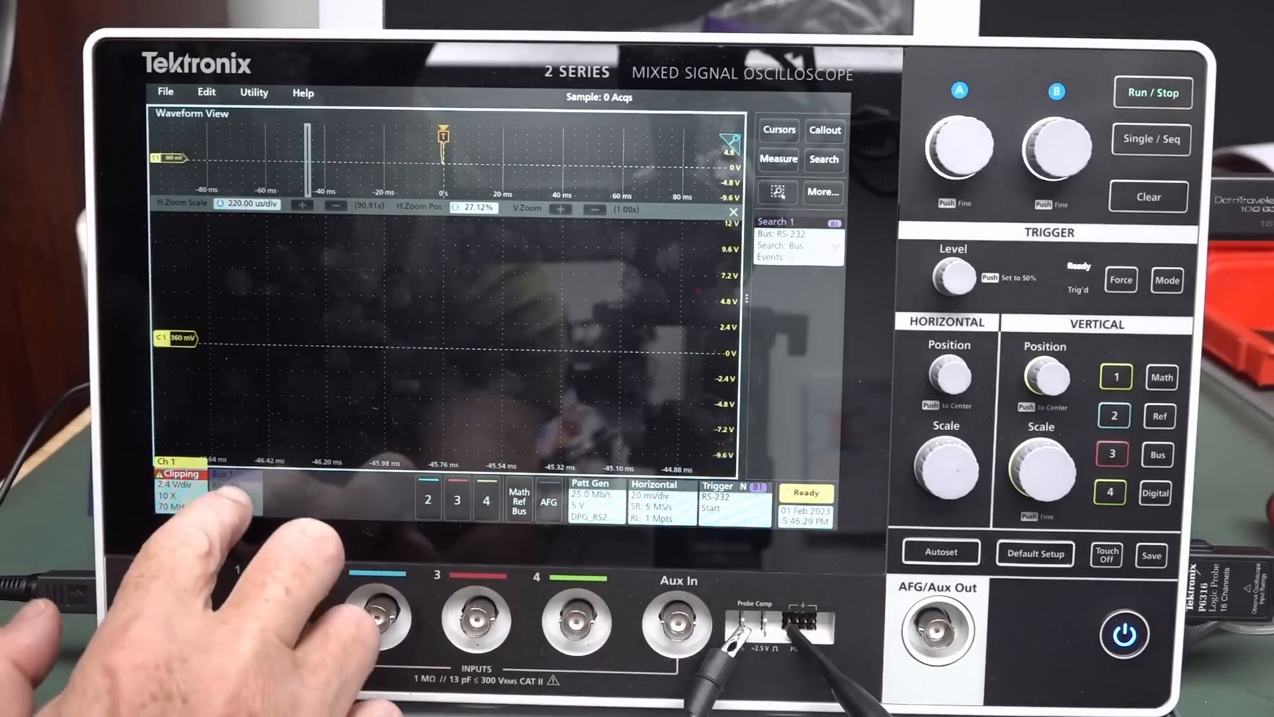
Step: Set Bus 1 Display to On so its RS-232 decode trace appears in the waveform view
click(226, 479)
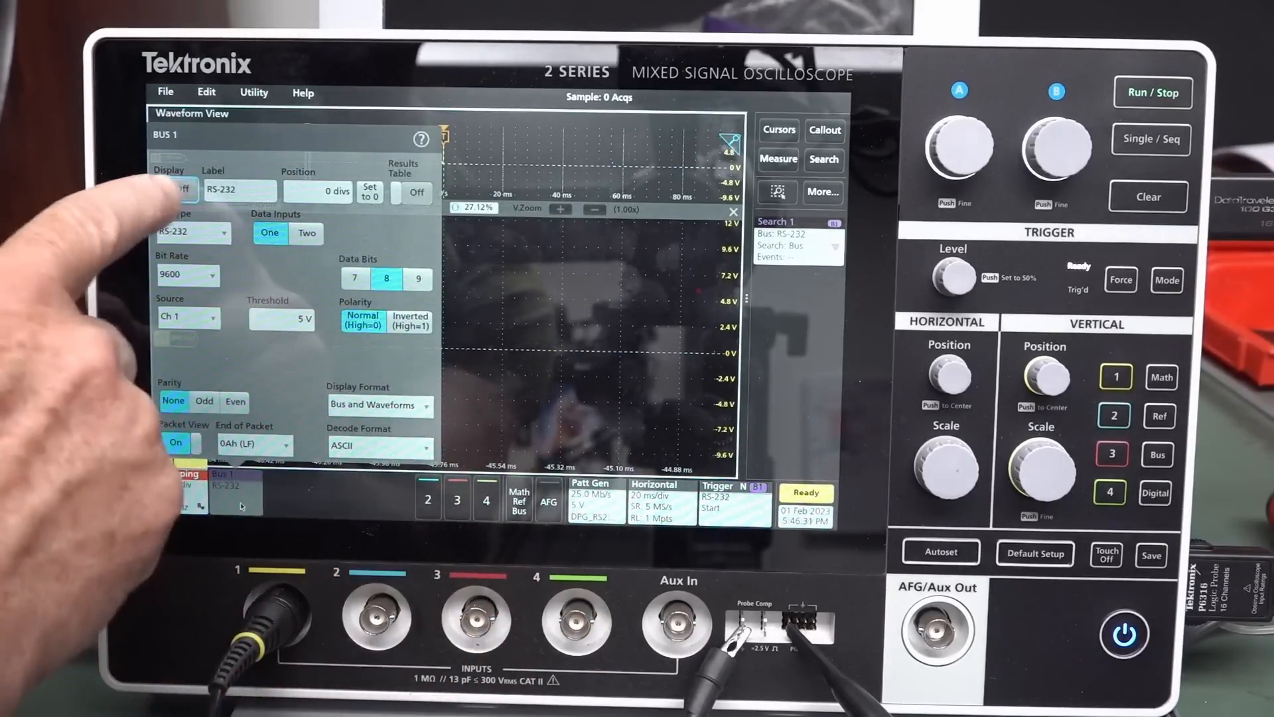
click(171, 188)
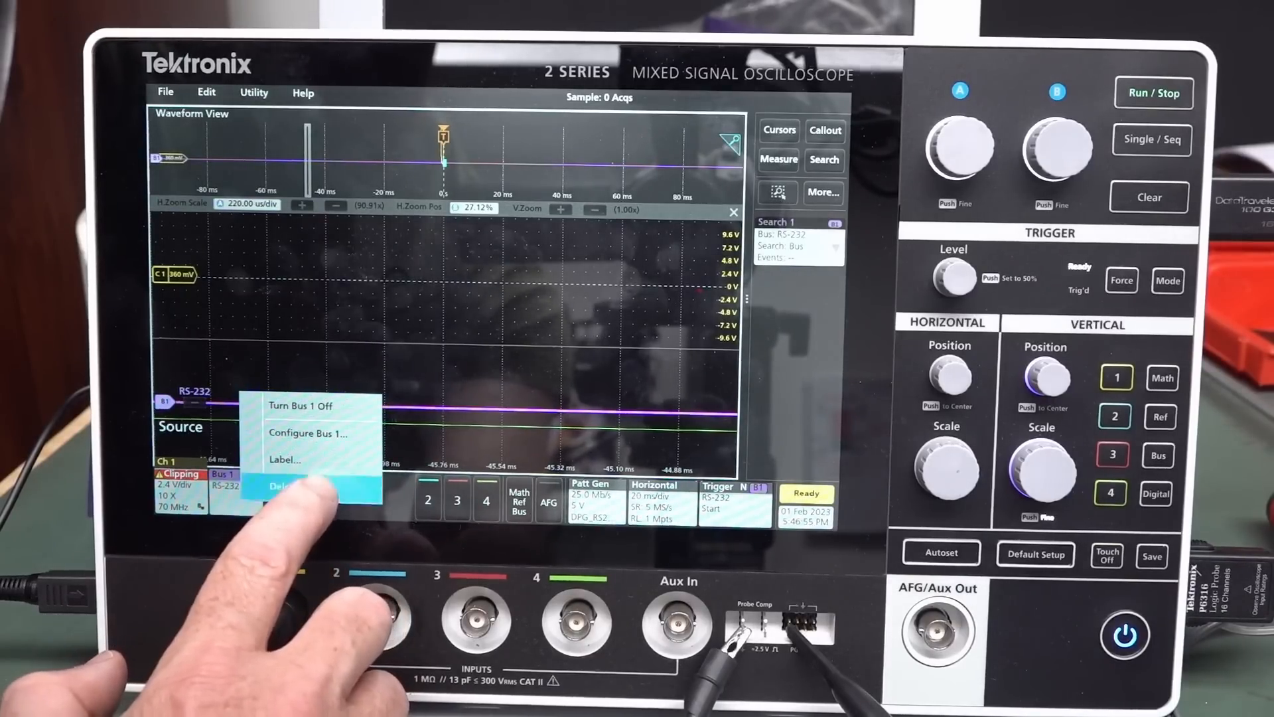
Step: Delete Bus 1, leaving channel 1's triggered pulse train at 5 V/div
click(283, 486)
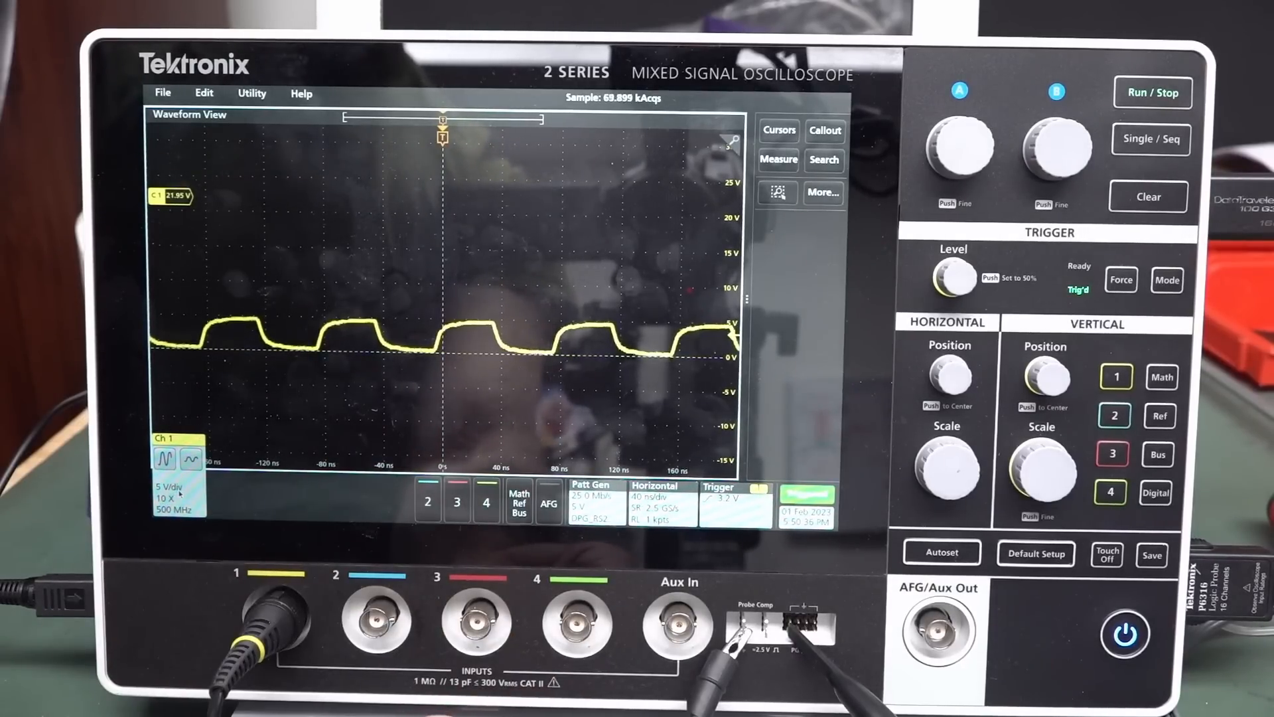
Step: Set Ch 1 to full 500 MHz bandwidth, 5 V/div and 40 ns/div to view the pulses
click(941, 552)
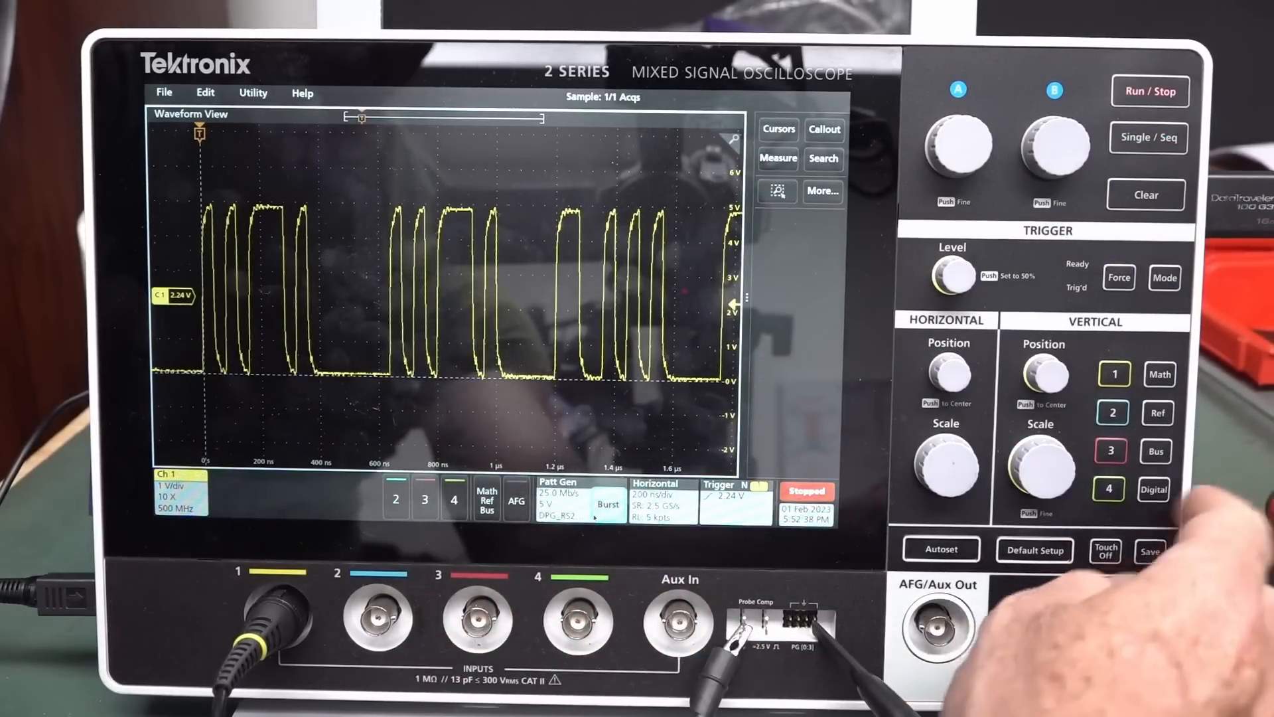
Step: Freeze a burst at 1 V/div, 200 ns/div and decode it on Bus 1 RS-232 at custom 15 Mbps
click(1154, 488)
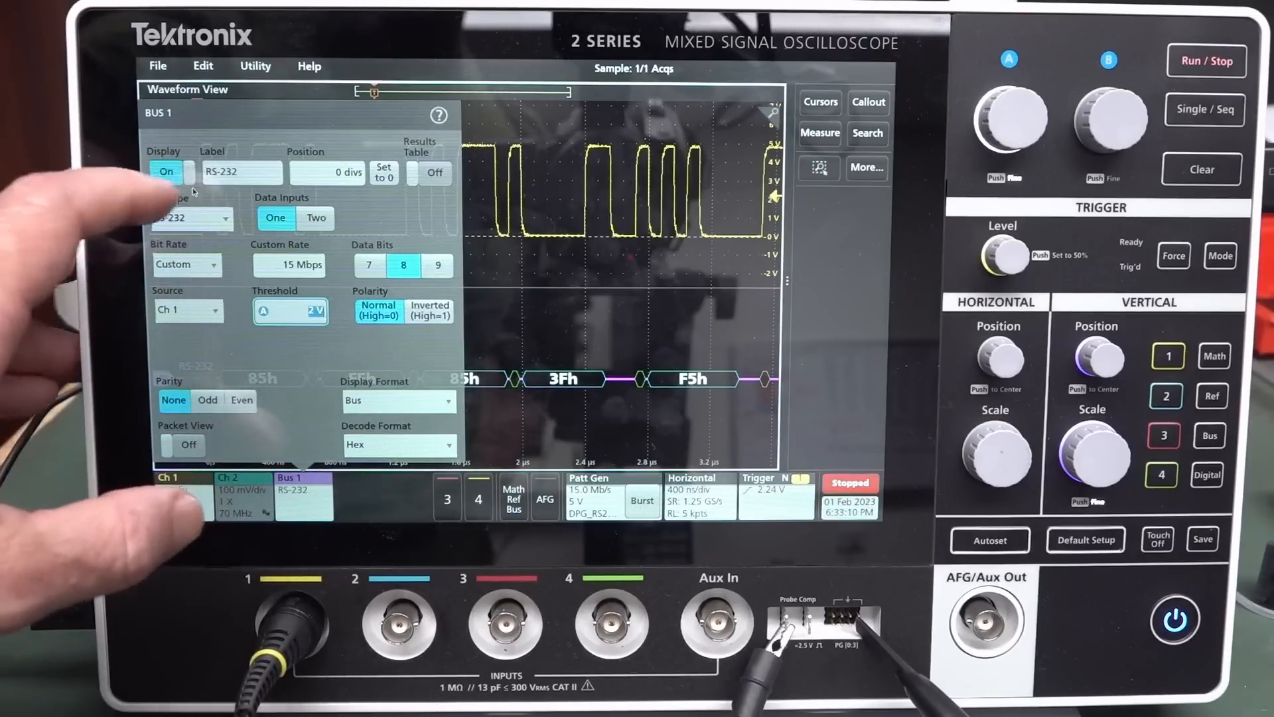
Step: Set Bus 1 Decode Format to ASCII so the burst shows ASCII characters
click(193, 217)
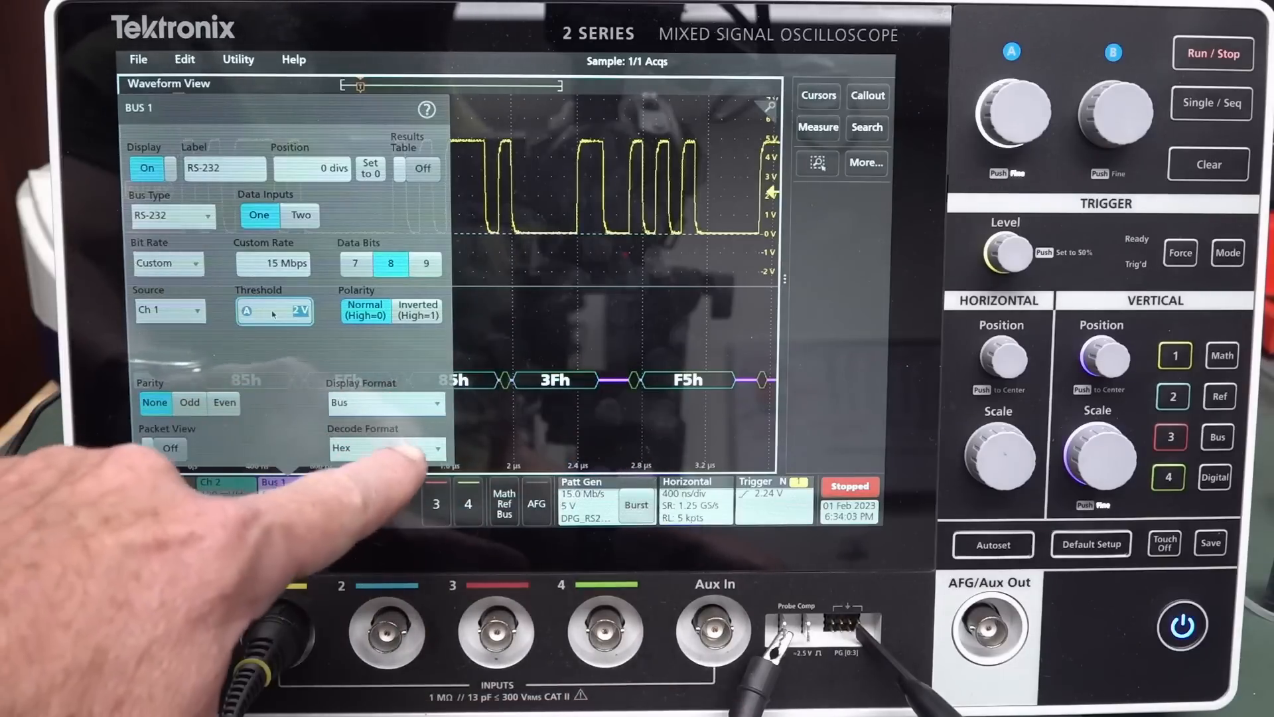
click(387, 447)
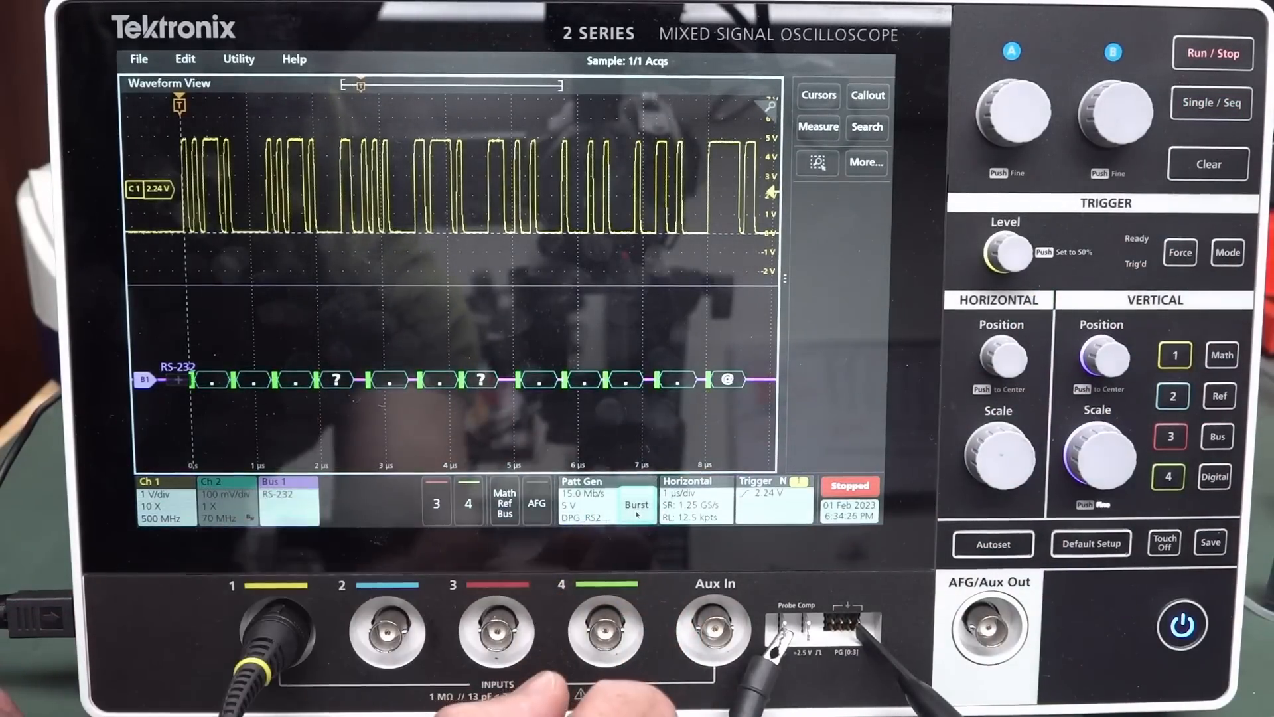
click(997, 454)
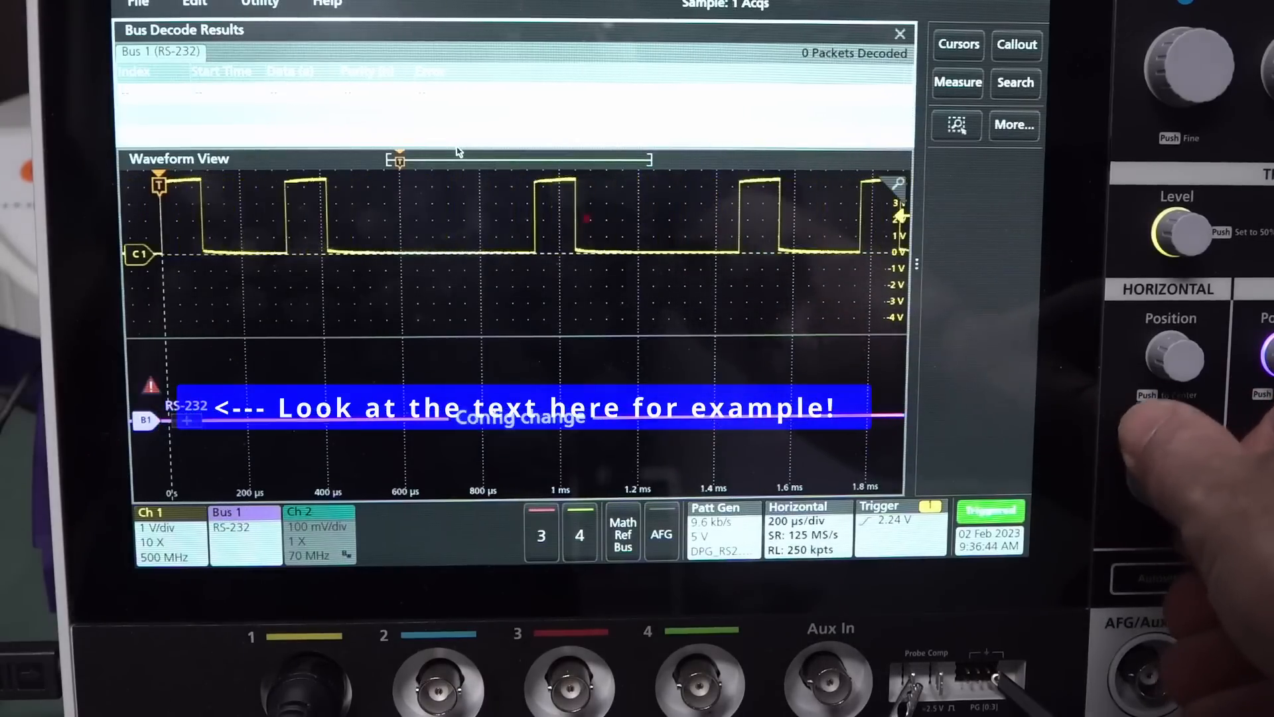
Step: Start continuous acquisition so Bus 1 decodes the live RS-232 signal into 27 packets
click(1168, 471)
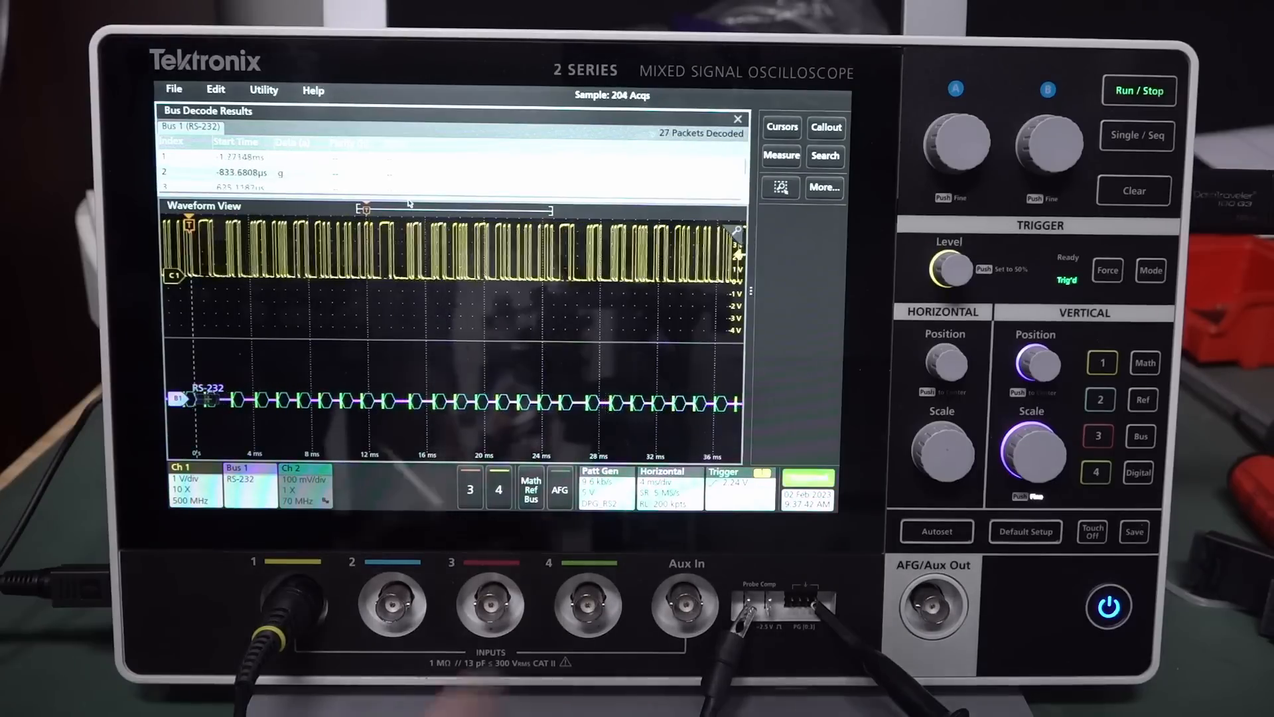
Step: Reach the Patt Gen settings: Continuous output, File definition, EEVblog RS-232 pattern
click(559, 487)
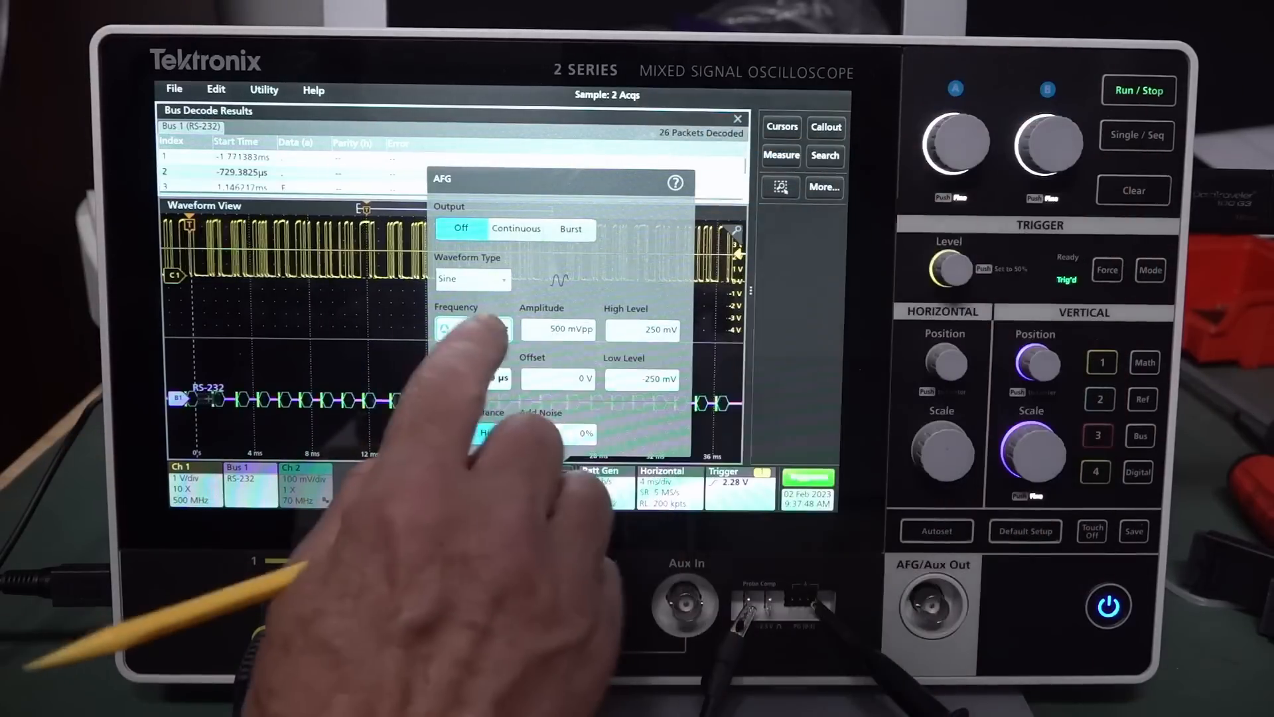
click(472, 329)
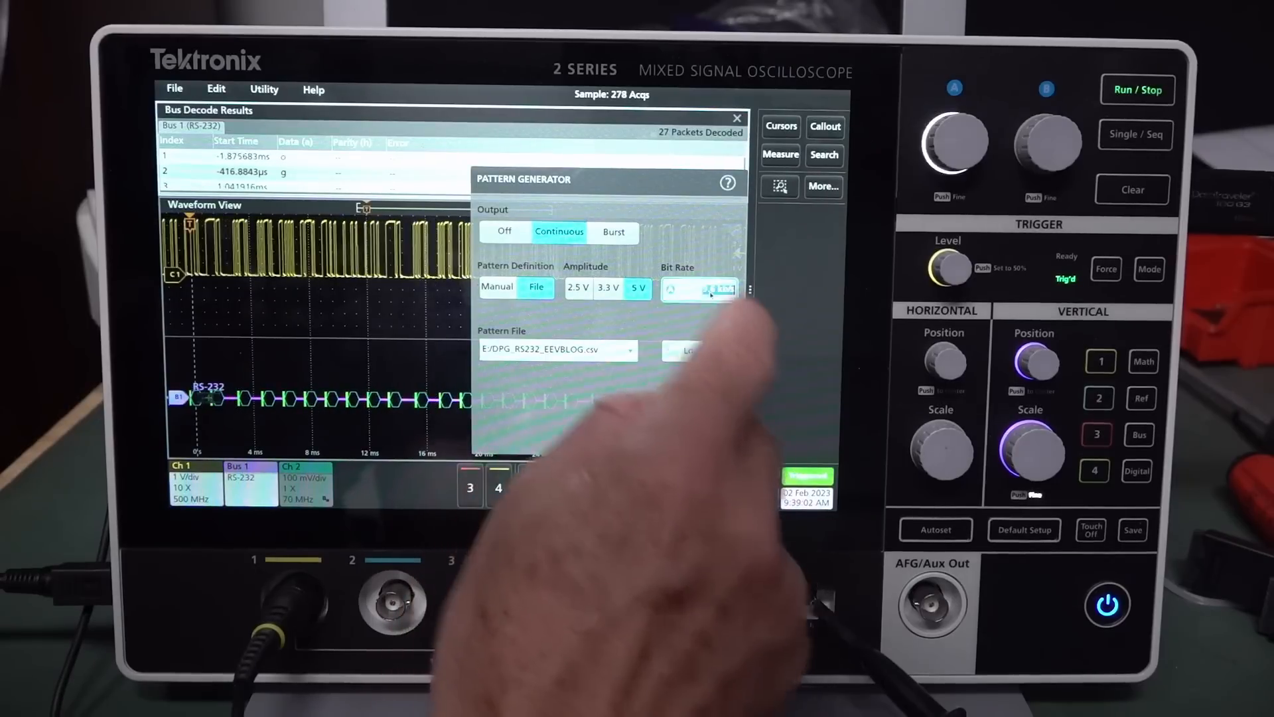
Step: Edit Bus 1's Custom Rate to match the faster pattern generator bit rate
click(701, 288)
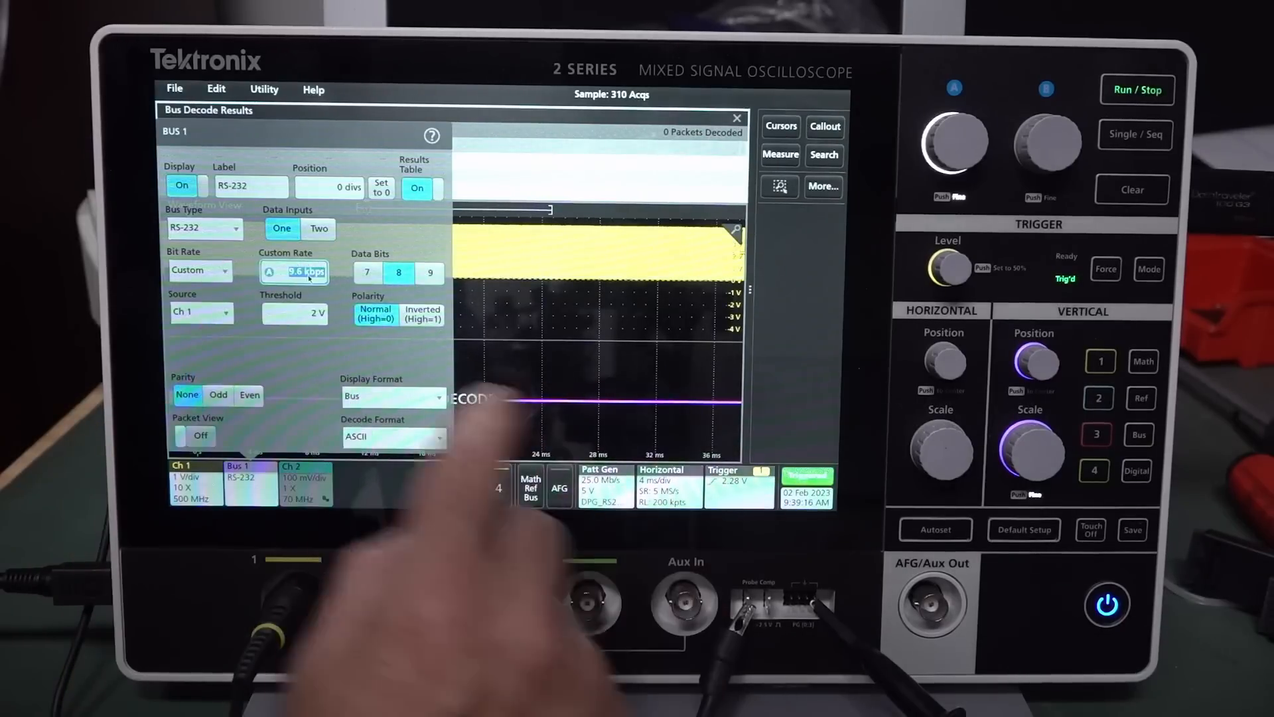
click(295, 271)
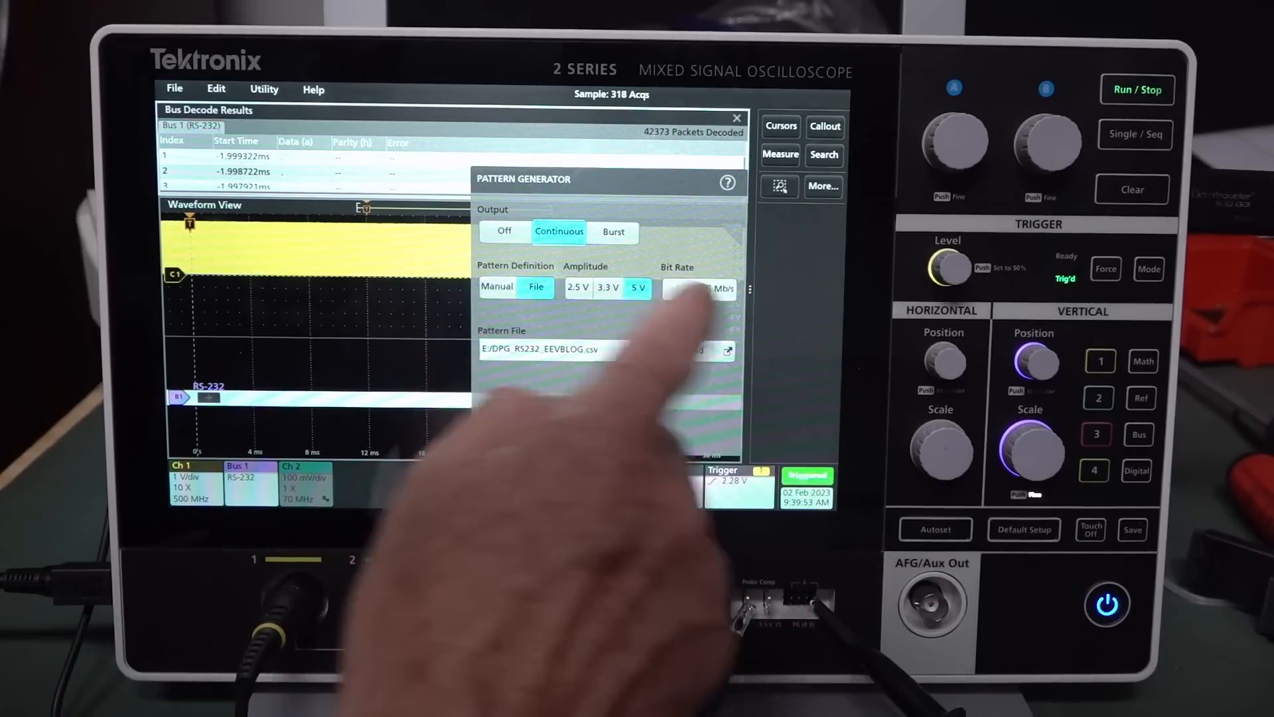
Step: Raise the pattern generator bit rate before viewing single characters at 400 ns/div
click(699, 289)
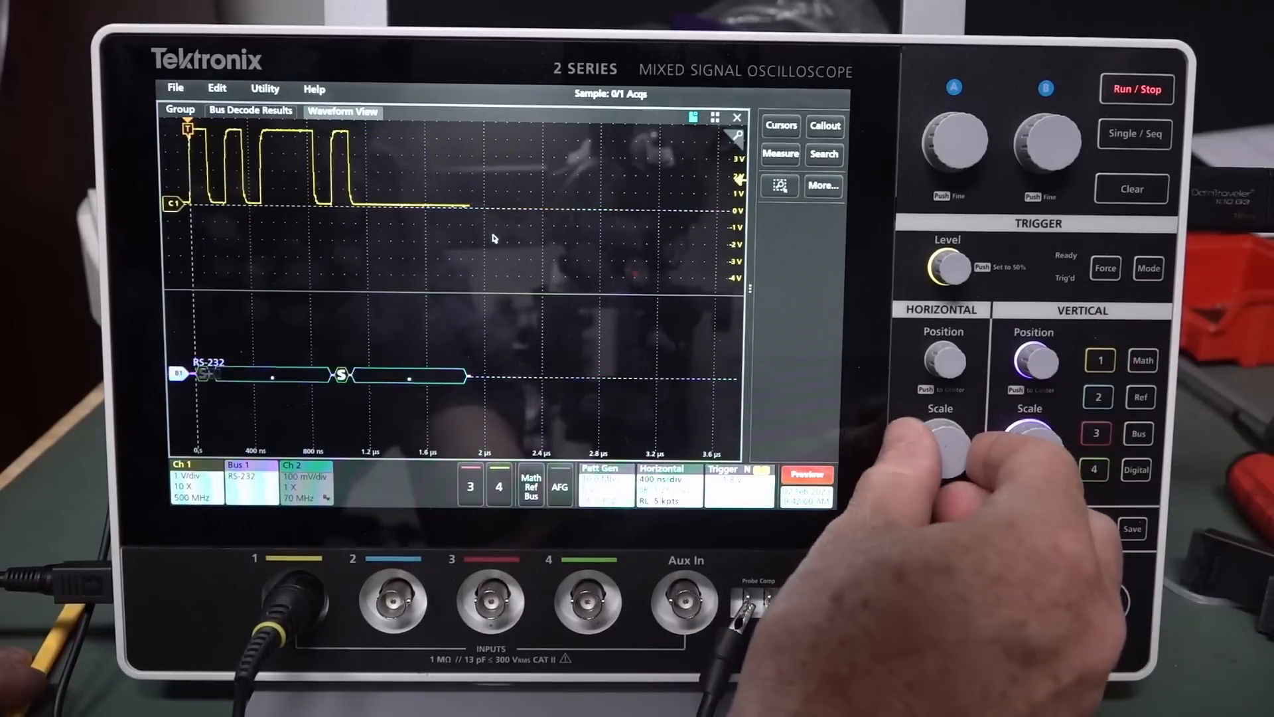
Step: Set Bus 1 Custom Rate to 5 Mbps and turn the Results Table on
click(1135, 133)
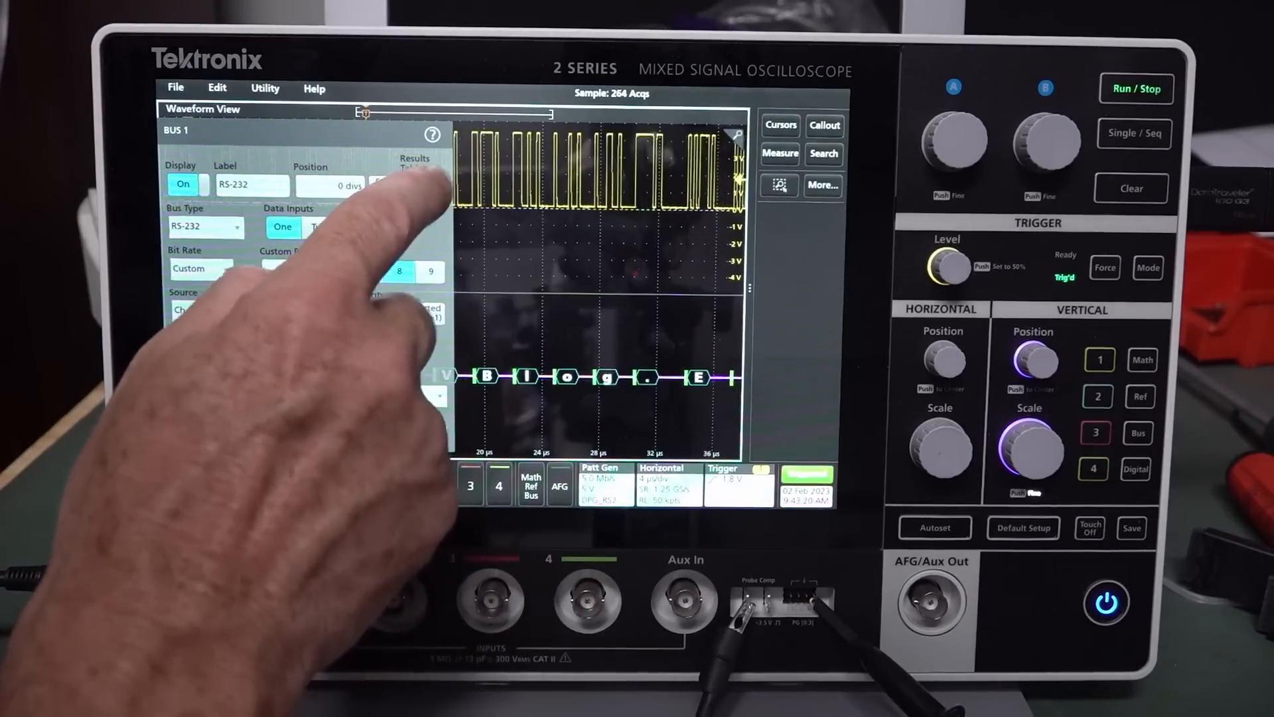
click(418, 187)
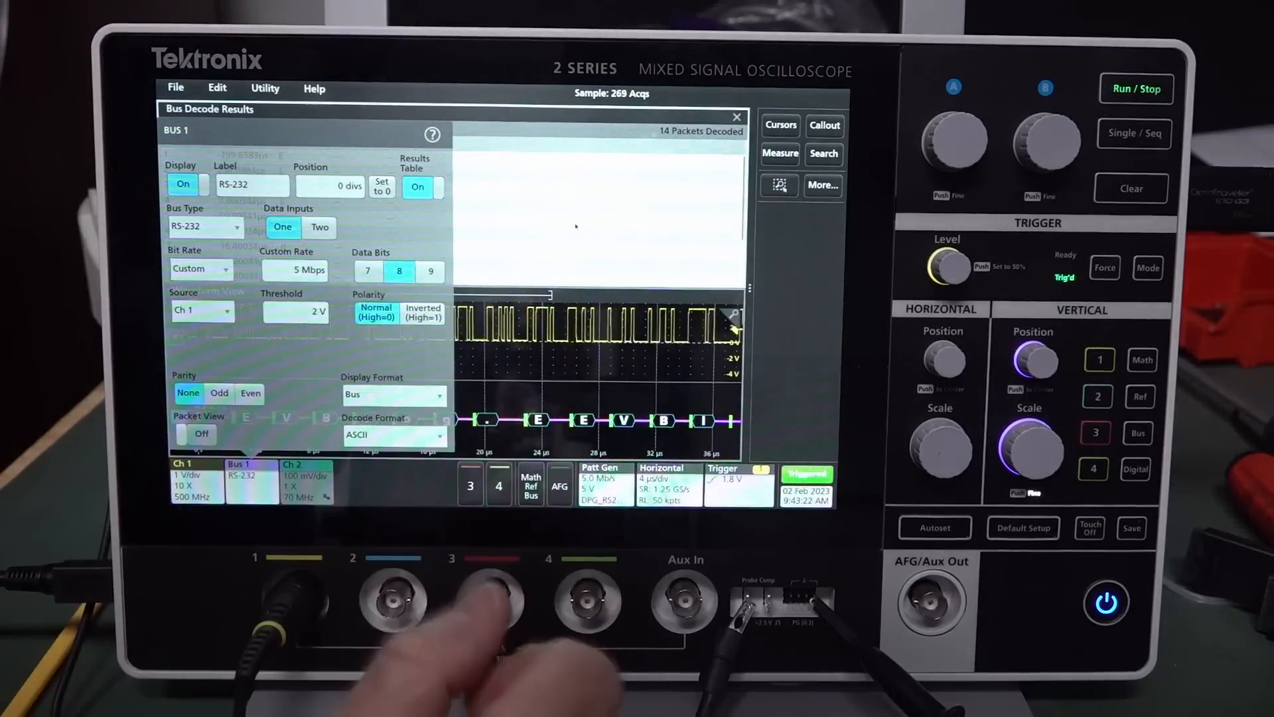